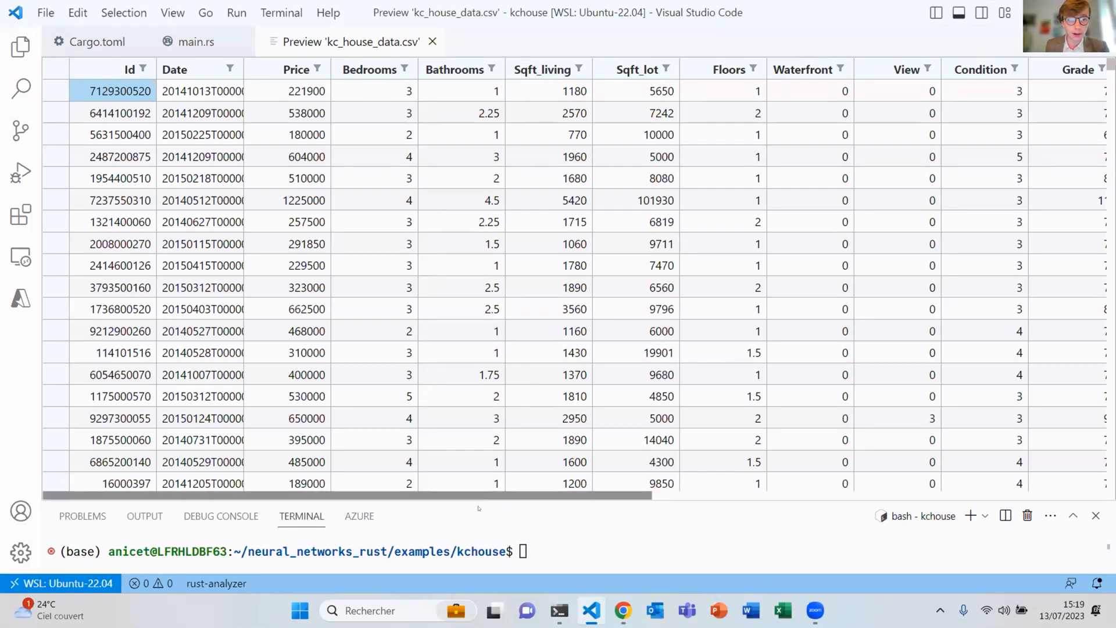
# Show the jiro_nn dependency's data and ndarray features in Cargo.toml, discarding a half-typed feature.
pyautogui.hscroll(3)
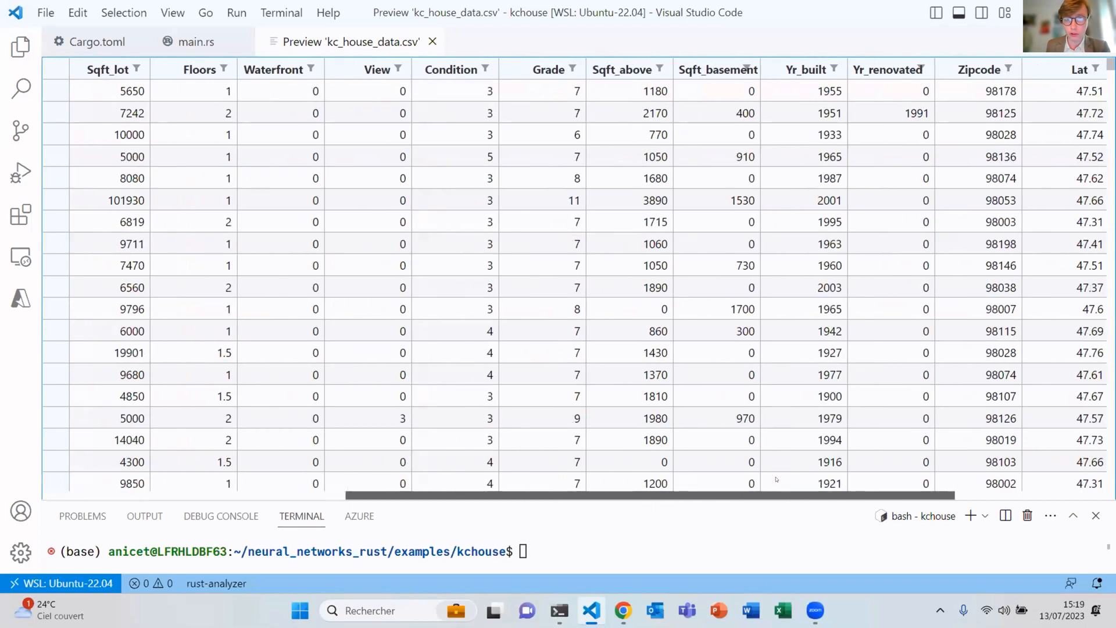
pyautogui.hscroll(-3)
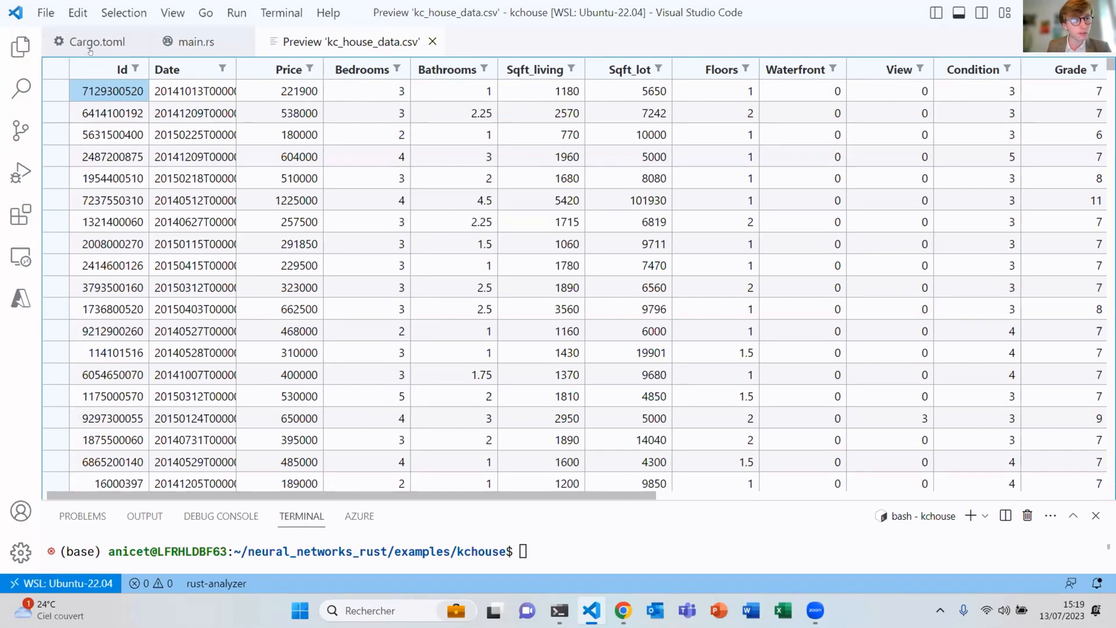
pyautogui.click(93, 42)
pyautogui.write('features = ["data", "ndarray')
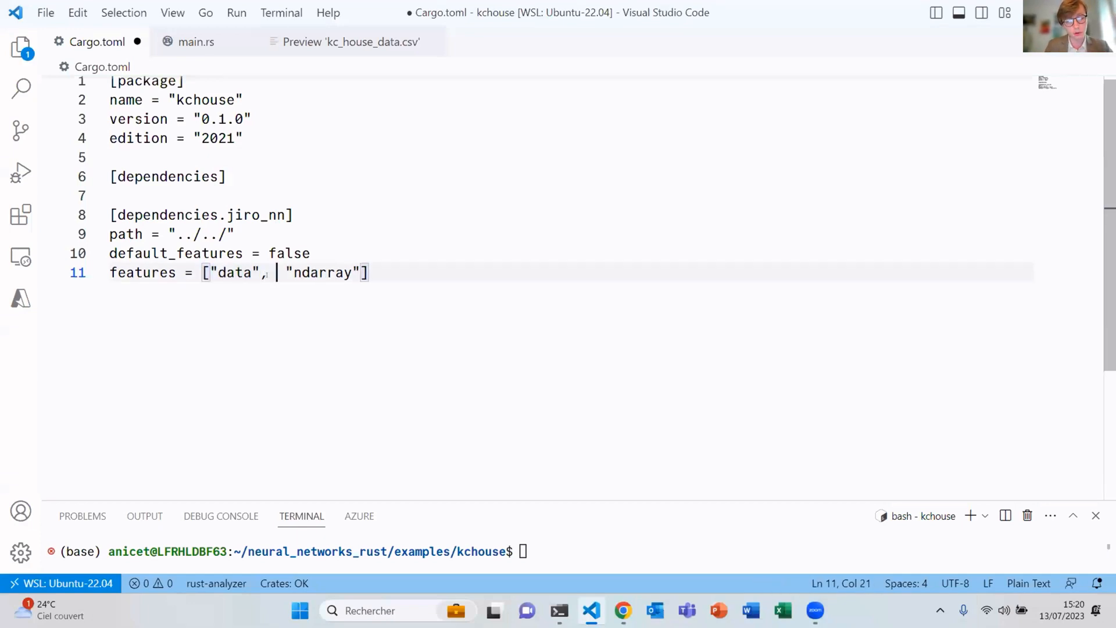
pyautogui.write('"ff')
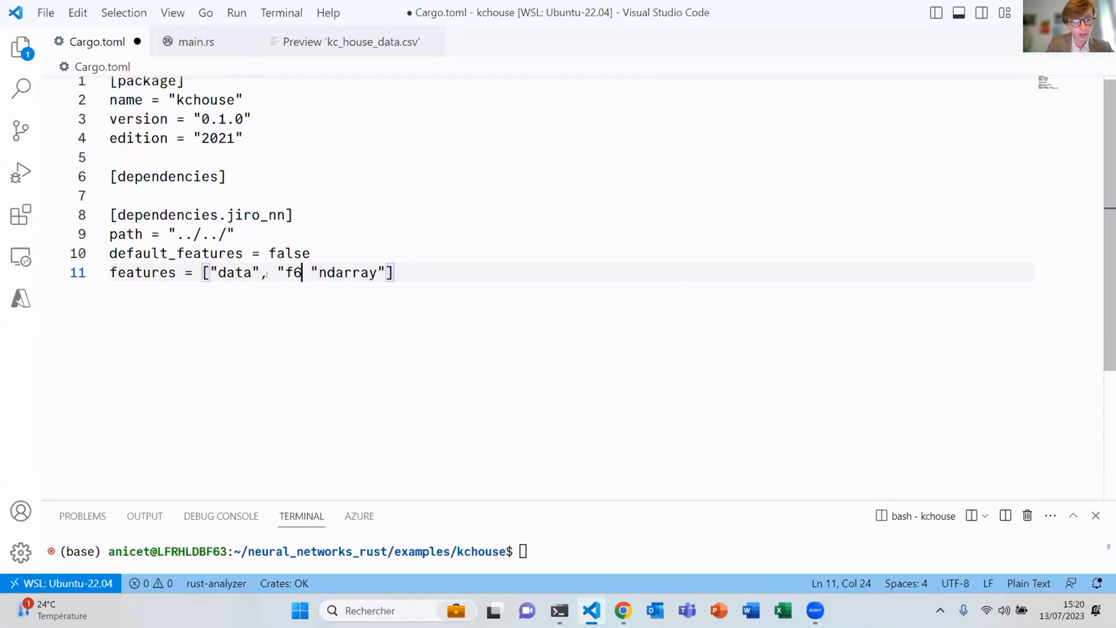
pyautogui.press('Backspace')
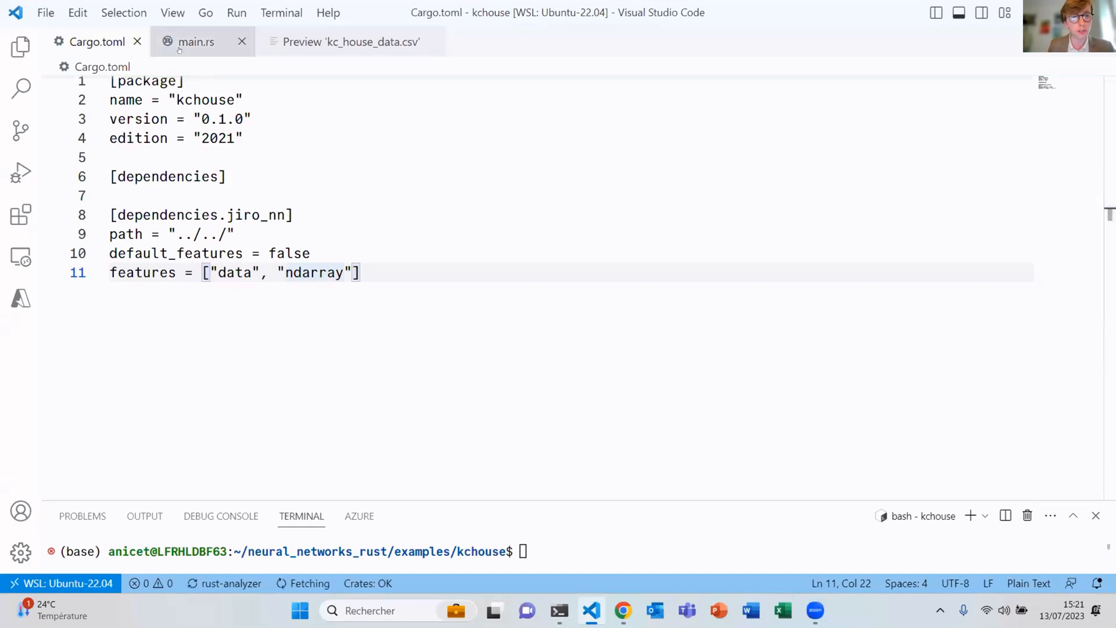
# Review main.rs's dataset tags, highlighting AddExtractedTimestamp on date, down to the pipeline setup.
pyautogui.click(197, 42)
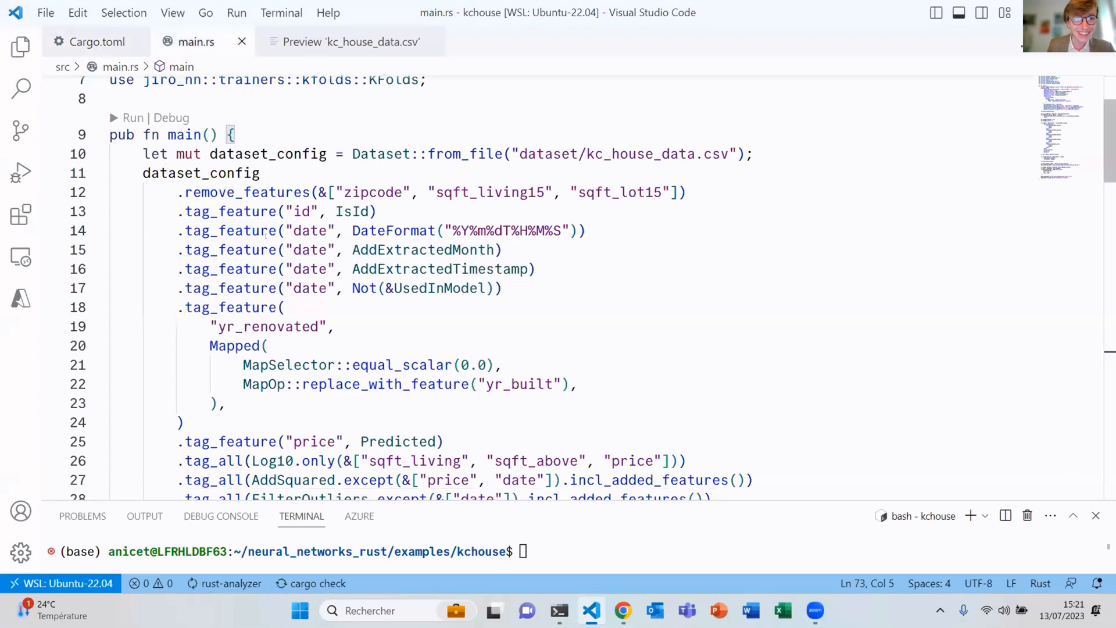
pyautogui.scroll(-3)
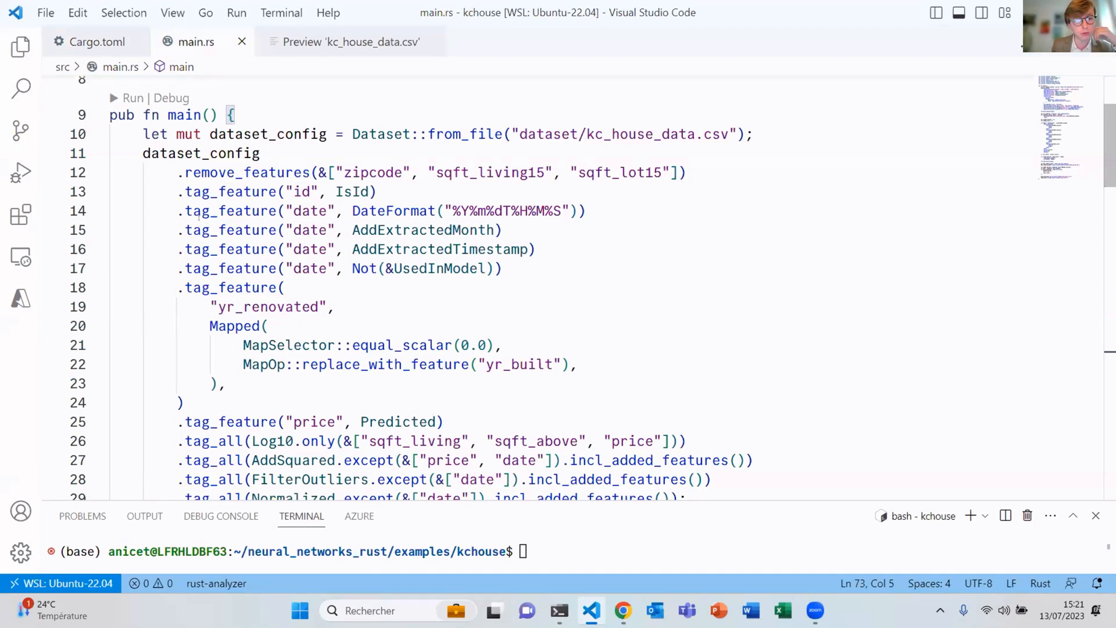
pyautogui.moveTo(184, 229); pyautogui.dragTo(501, 230)
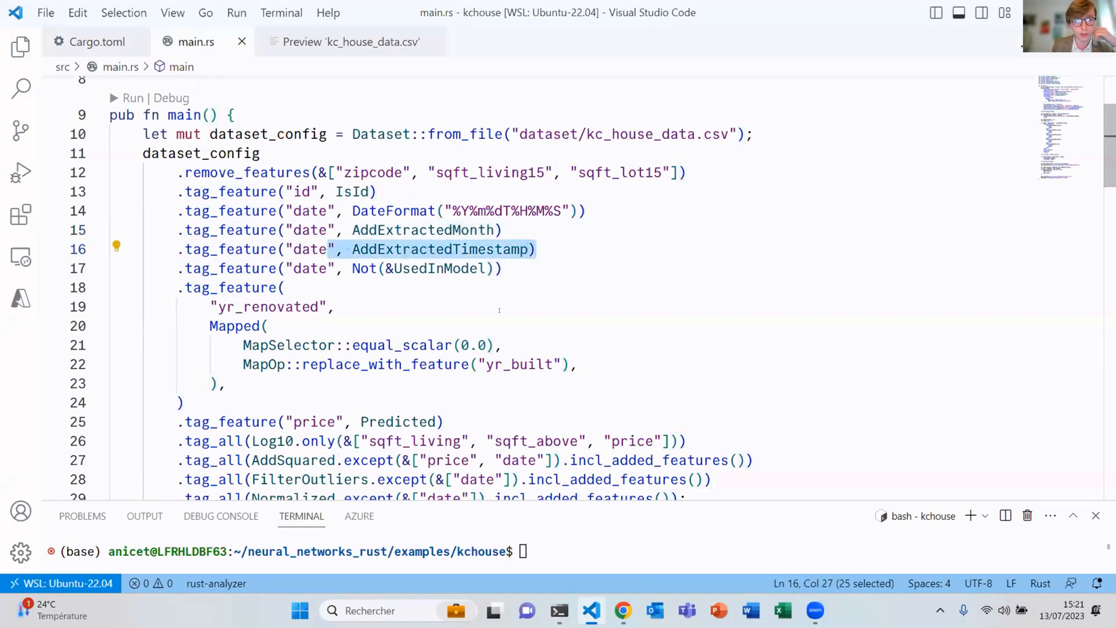
pyautogui.scroll(-3)
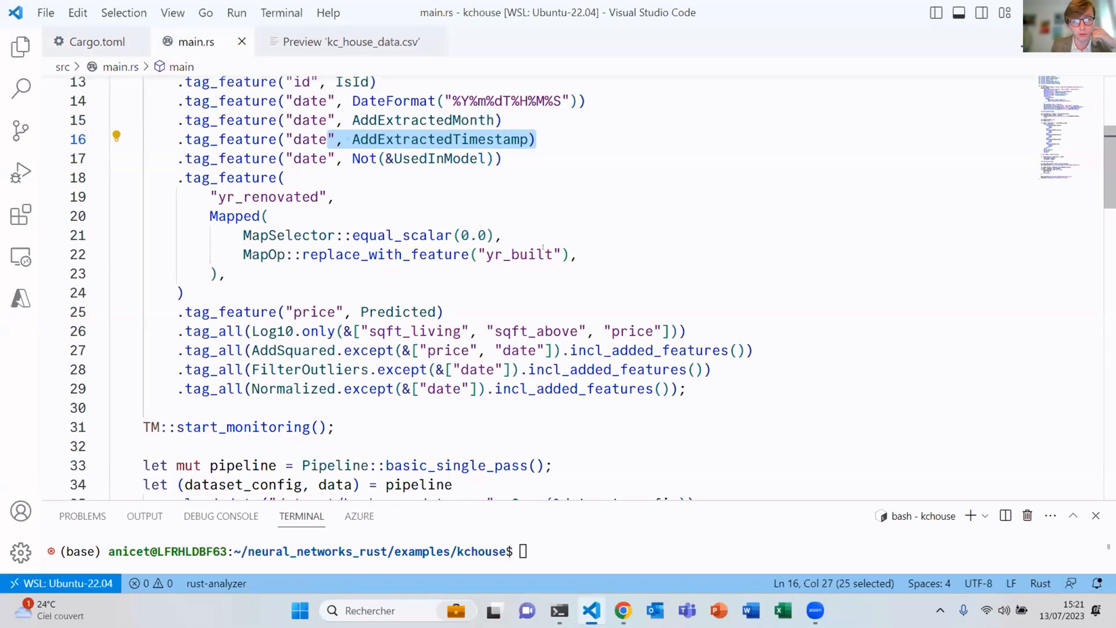
pyautogui.scroll(-3)
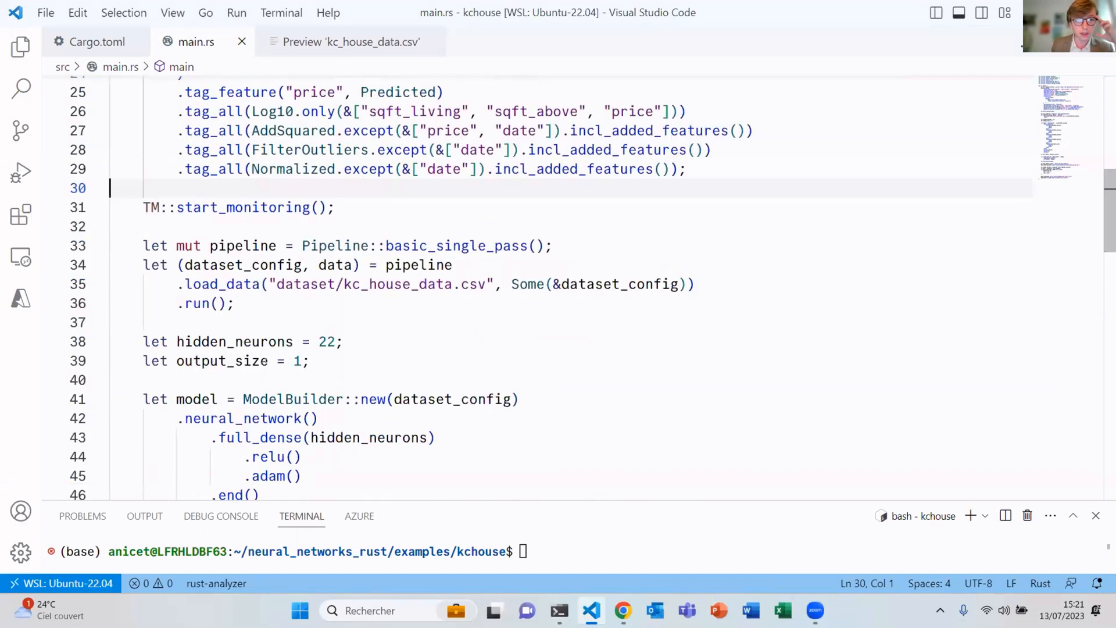
# Review the model layers in main.rs, starting a dropout call 'd' at the first layer's end.
pyautogui.scroll(-3)
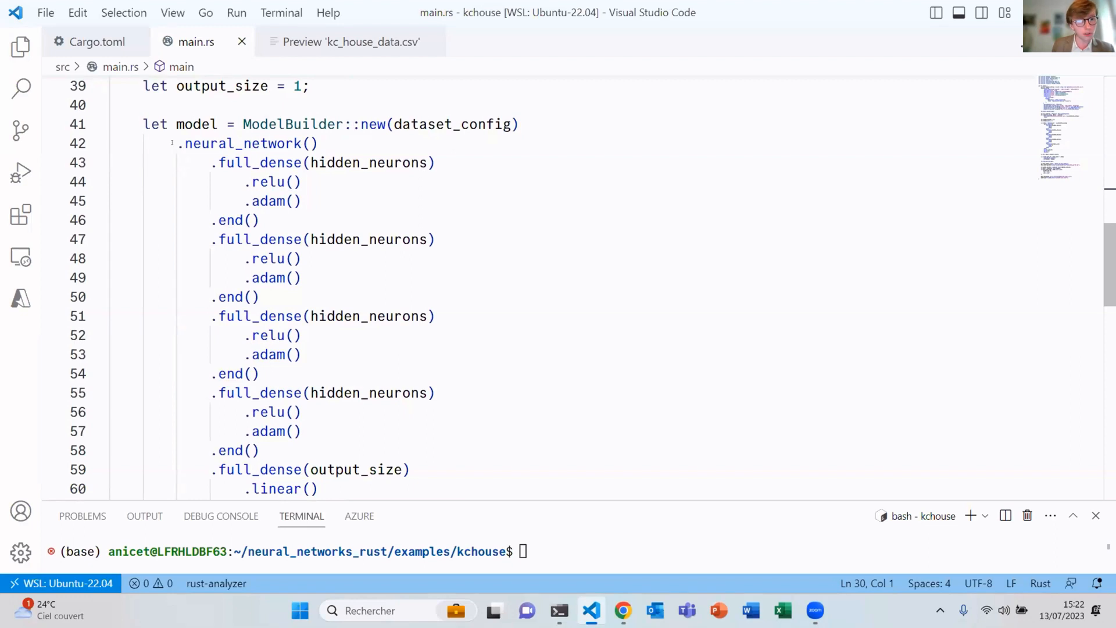
pyautogui.click(302, 240)
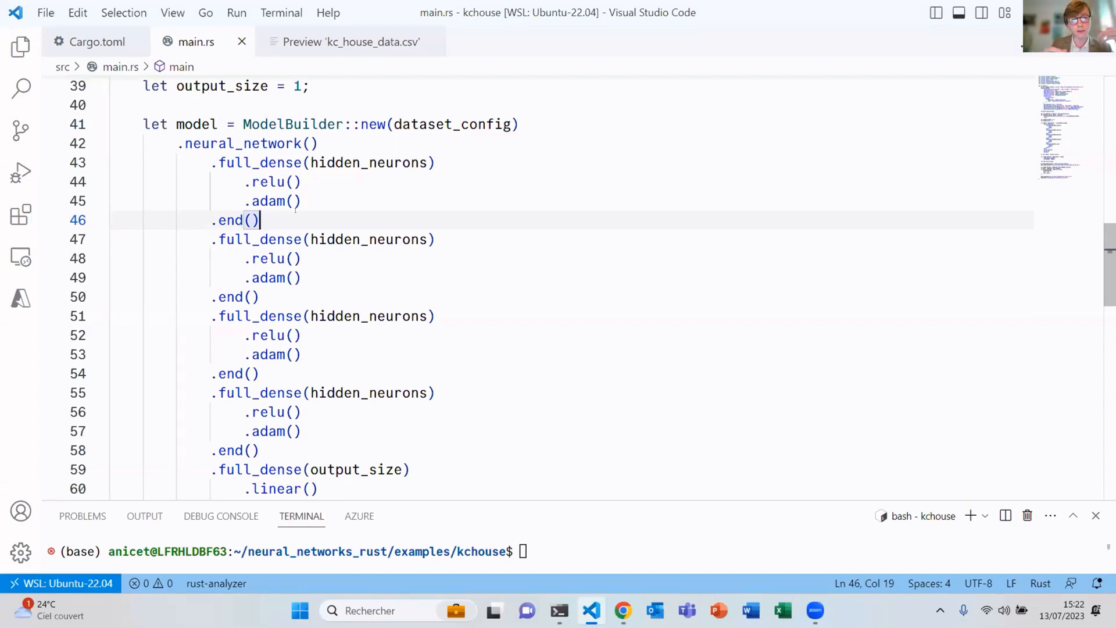
pyautogui.click(328, 200)
pyautogui.write('.')
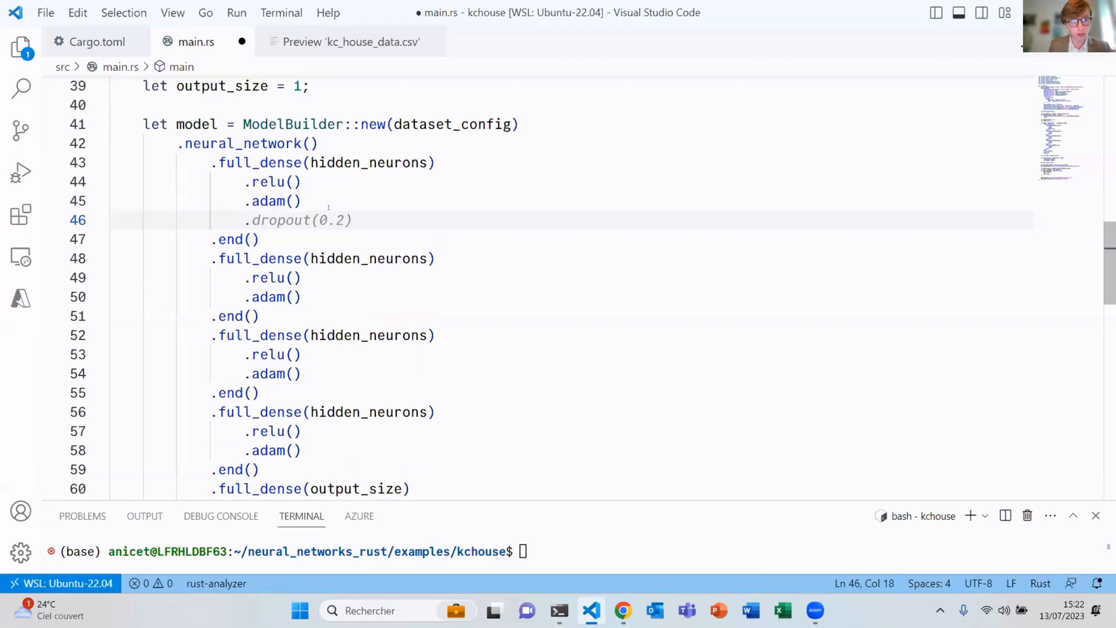
pyautogui.write('d')
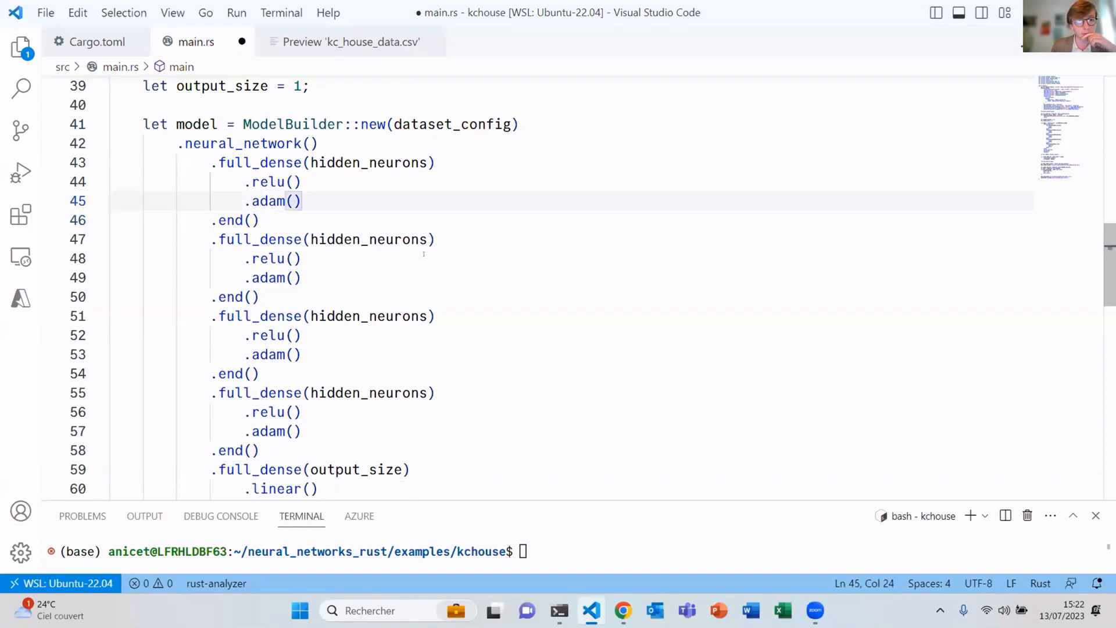
pyautogui.scroll(-3)
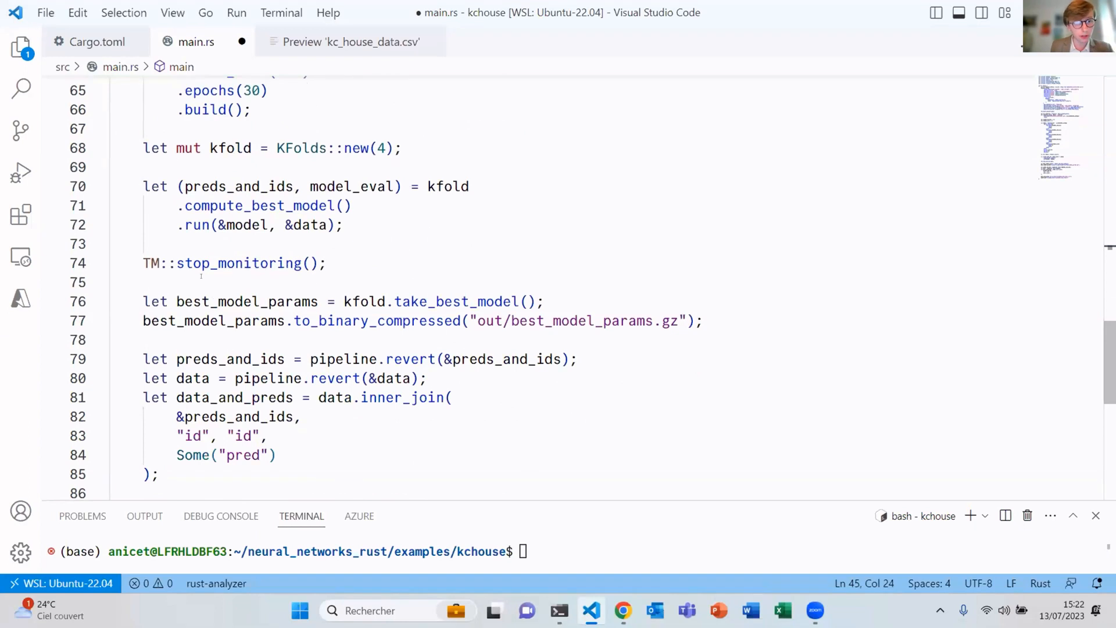
pyautogui.moveTo(333, 398)
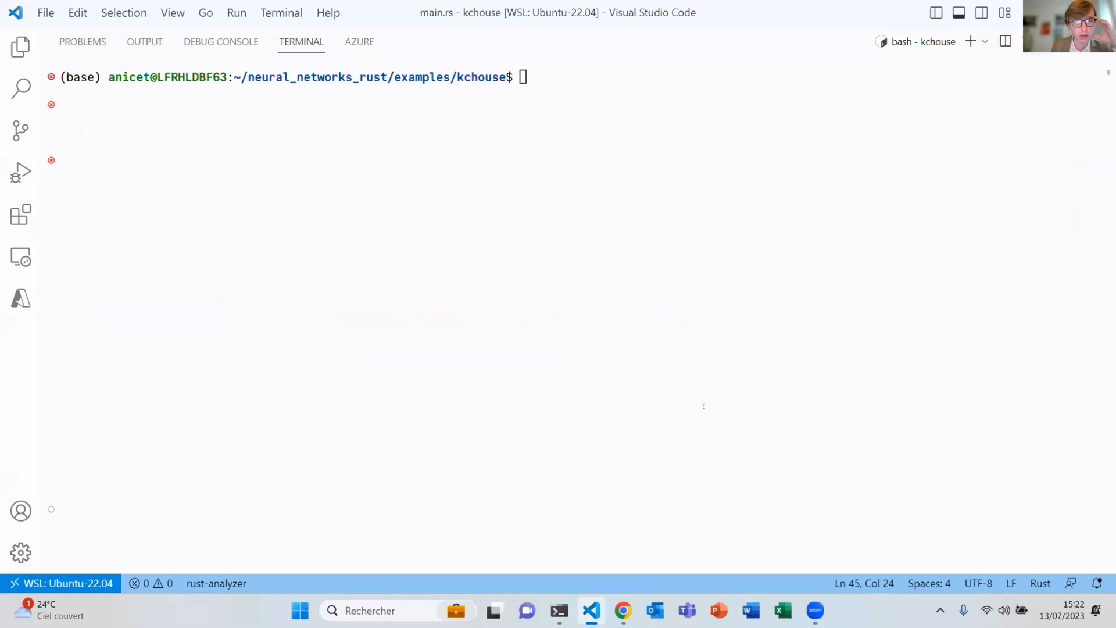
# Start building and running the kchouse example with cargo run.
pyautogui.write('cargo run')
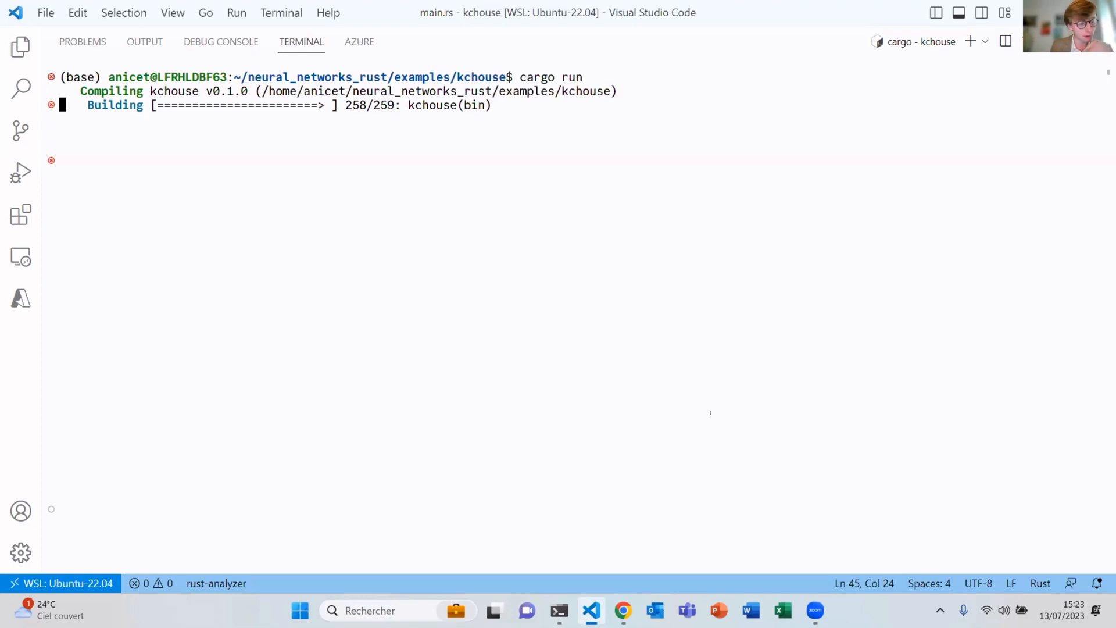
pyautogui.moveTo(607, 469)
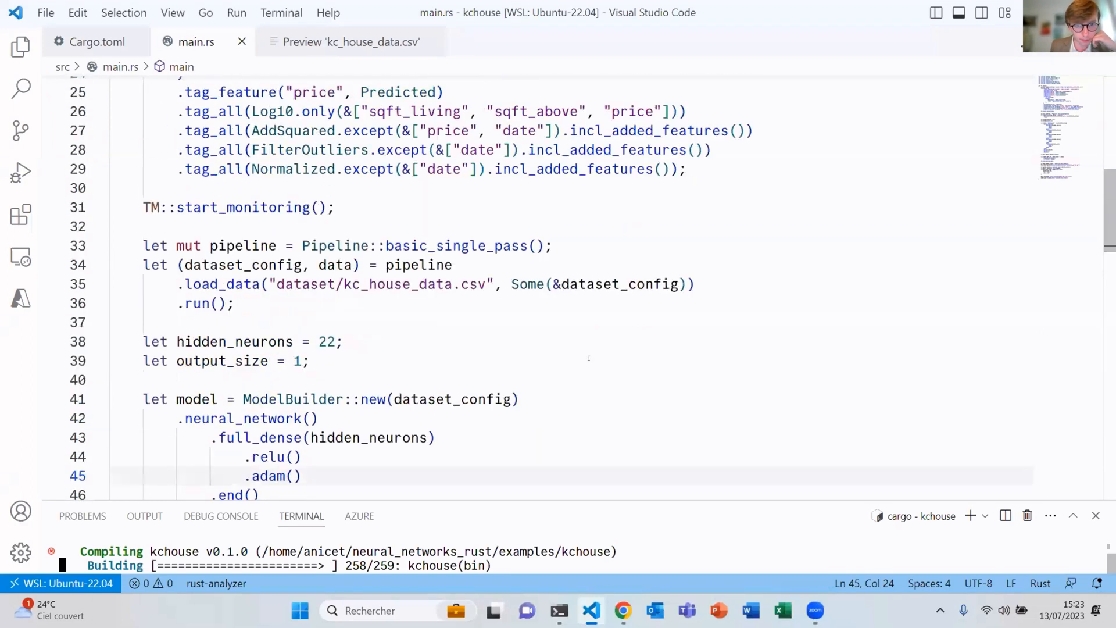
# Scroll through the model layers in main.rs while the kchouse build compiles.
pyautogui.scroll(-3)
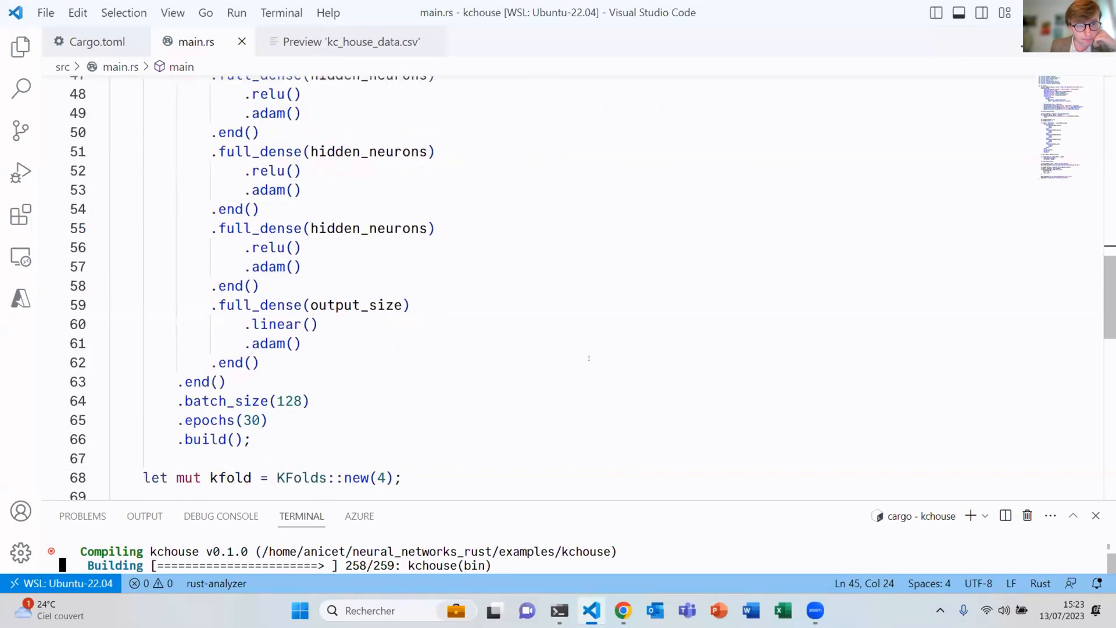
pyautogui.scroll(-3)
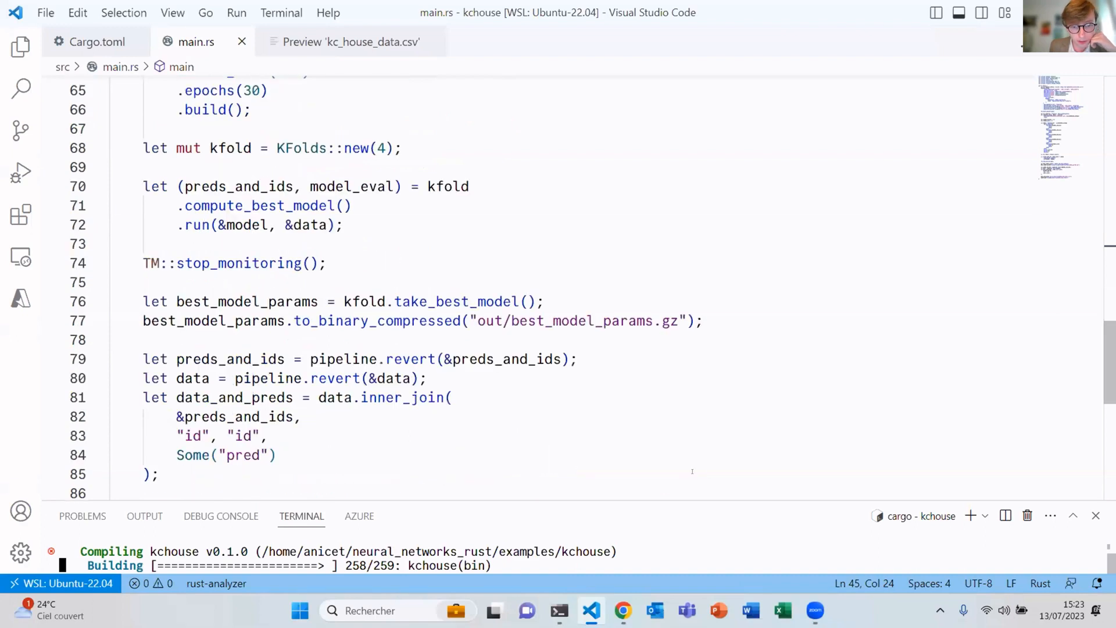
pyautogui.scroll(3)
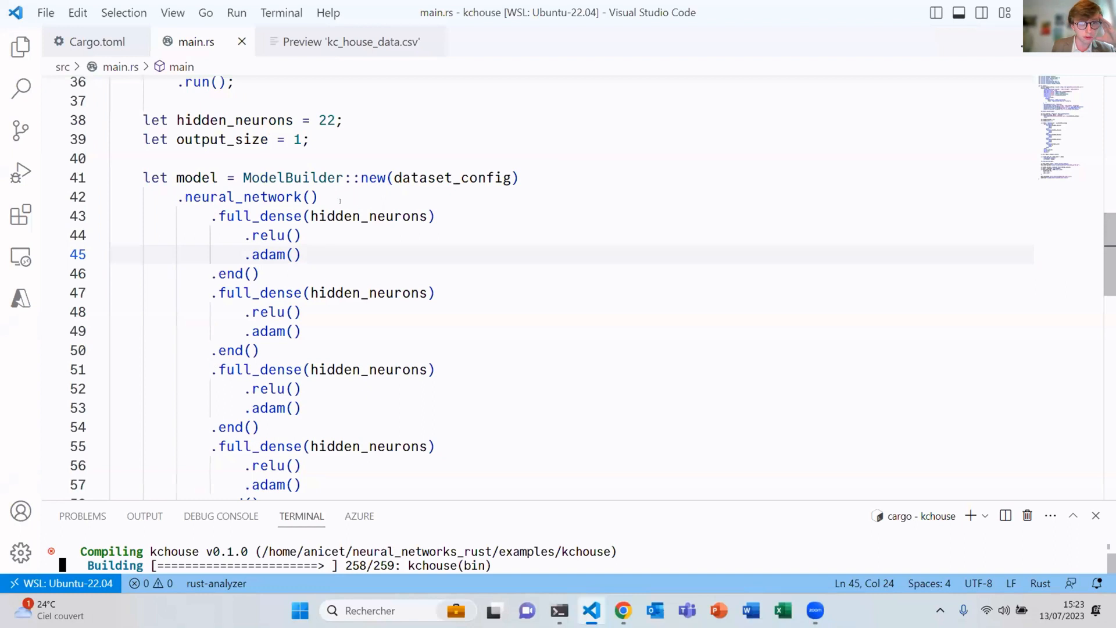
pyautogui.scroll(-3)
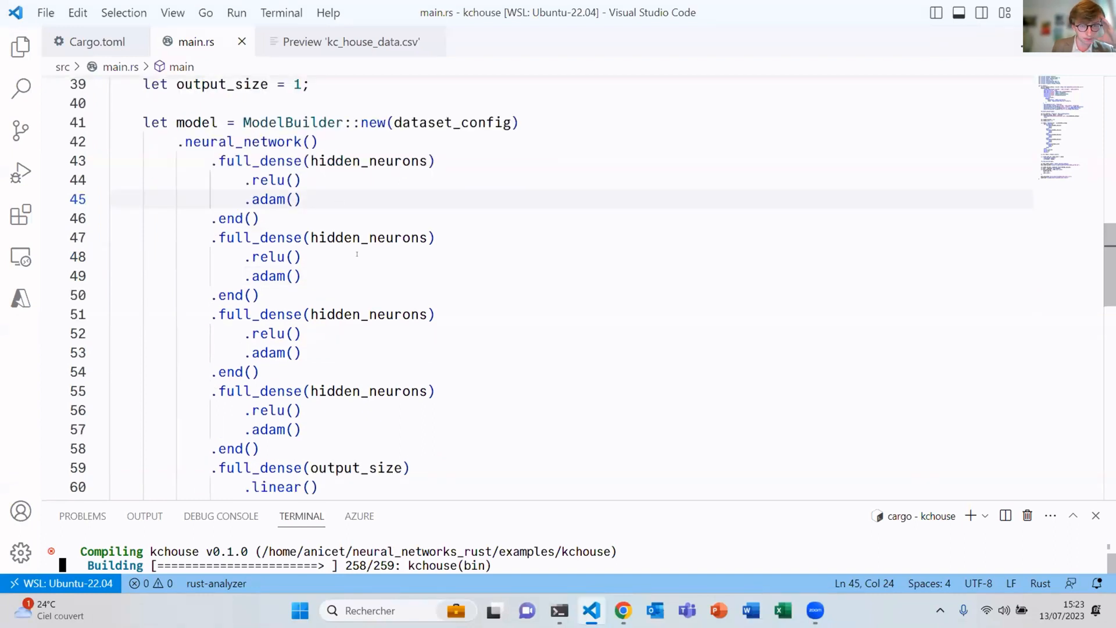
pyautogui.scroll(-3)
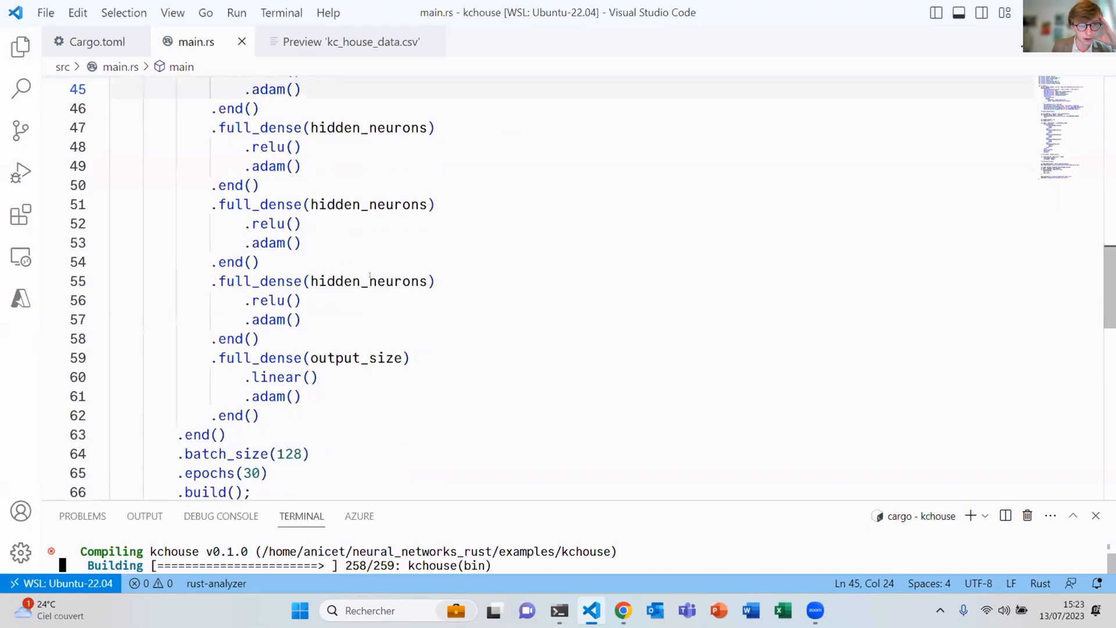
pyautogui.scroll(-3)
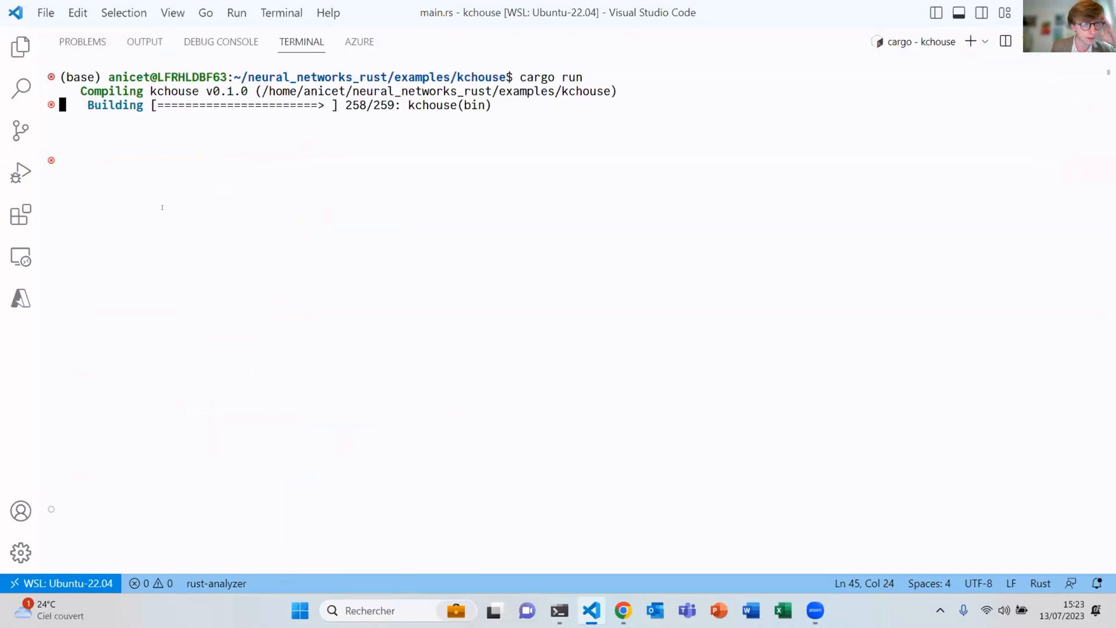
# Show the Explorer file tree with the out folder's generated files beside the terminal.
pyautogui.click(20, 46)
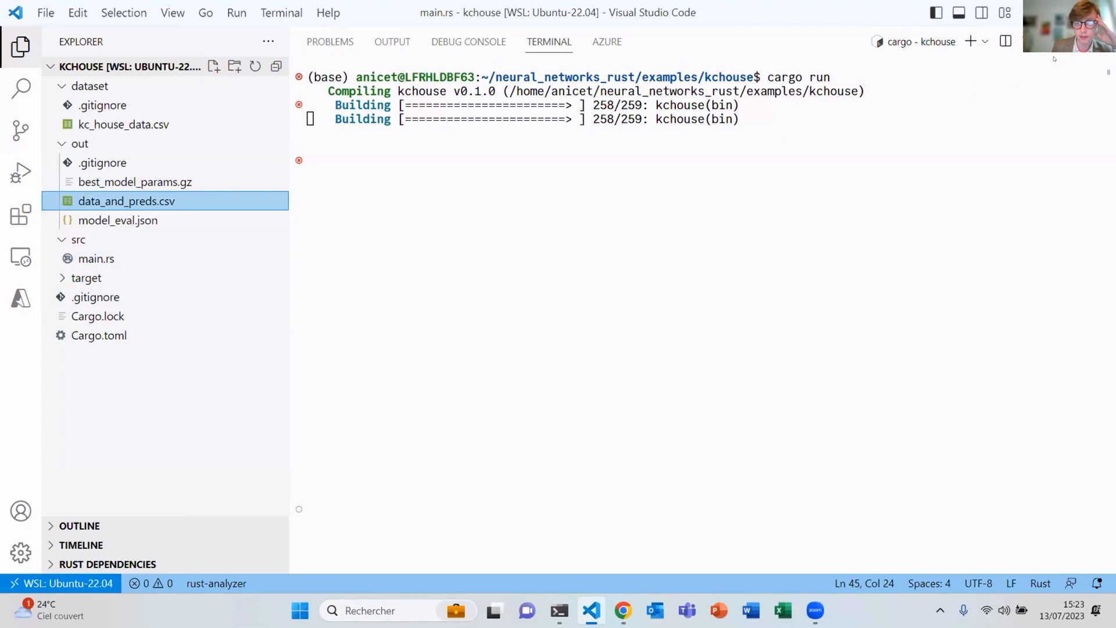
# View data_and_preds.csv and model_eval.json, watch the training TUI, then switch to the Canva deck.
pyautogui.doubleClick(123, 201)
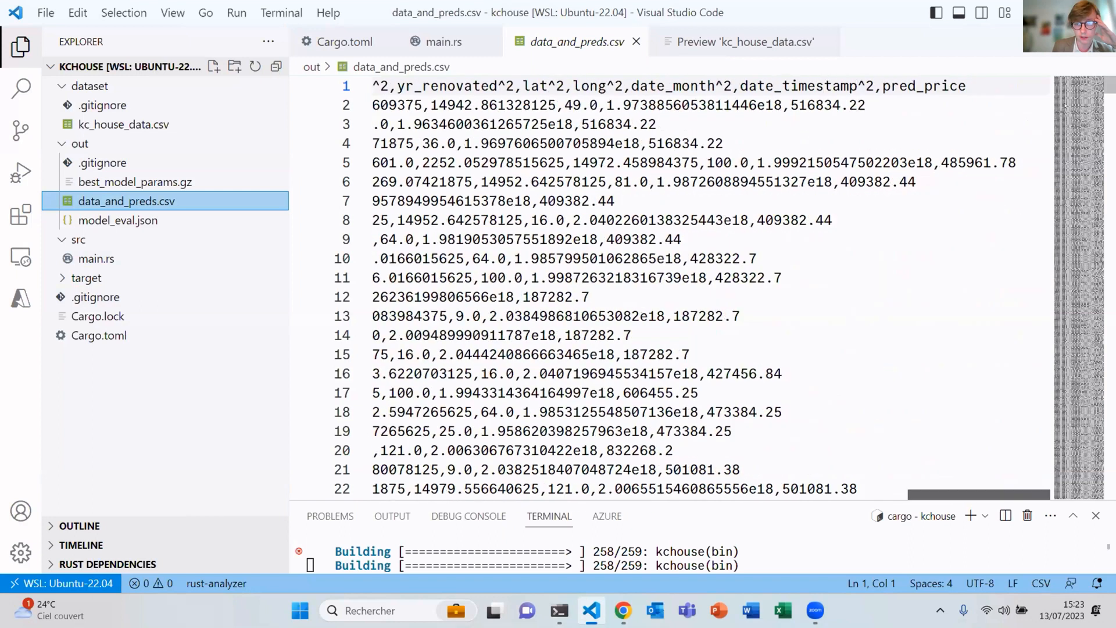
pyautogui.click(118, 221)
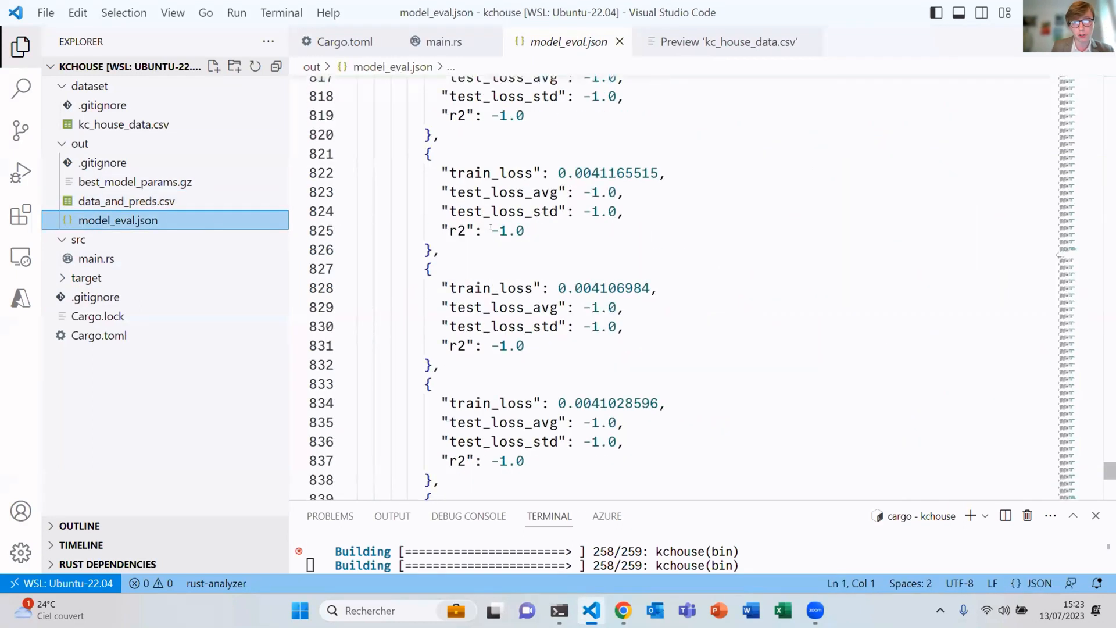
pyautogui.scroll(-3)
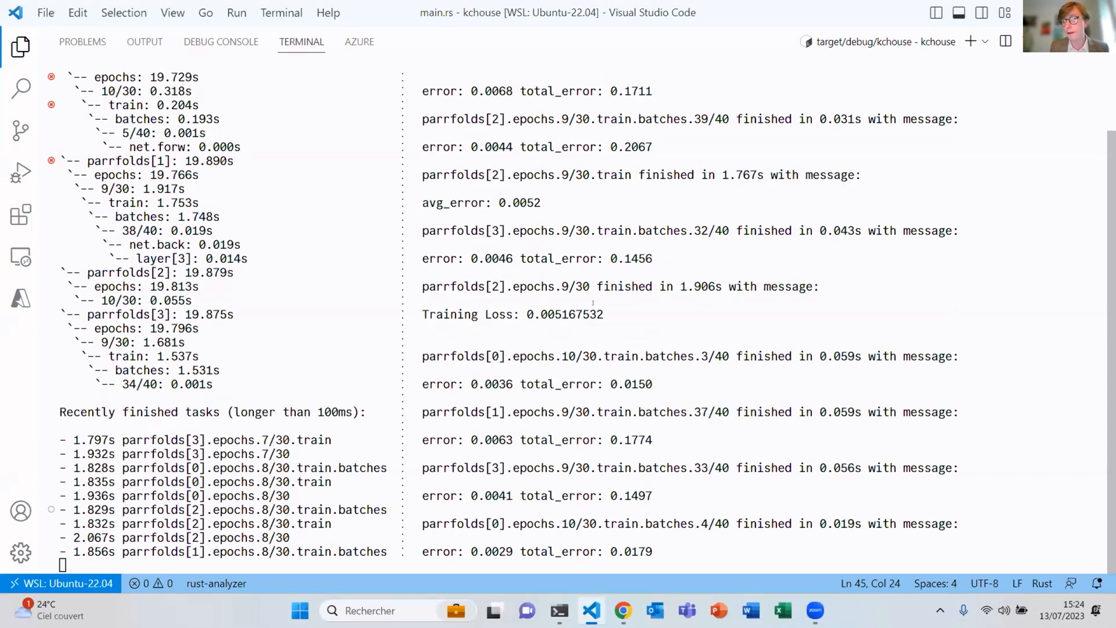
pyautogui.click(623, 612)
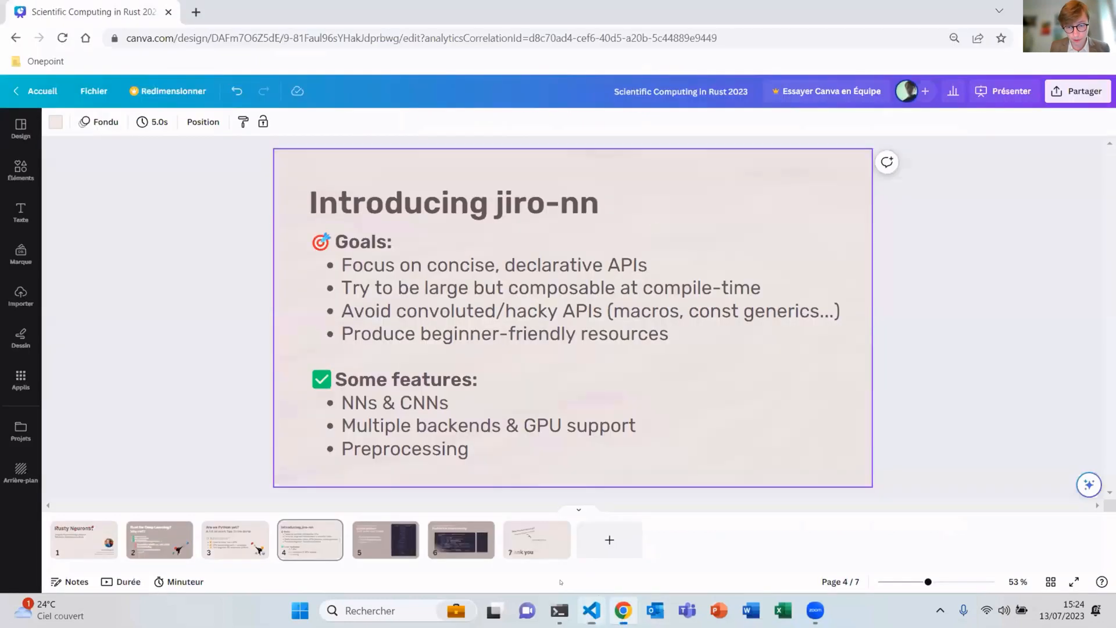
# Select the deck's final slide 7 and start presenting it full screen.
pyautogui.click(536, 539)
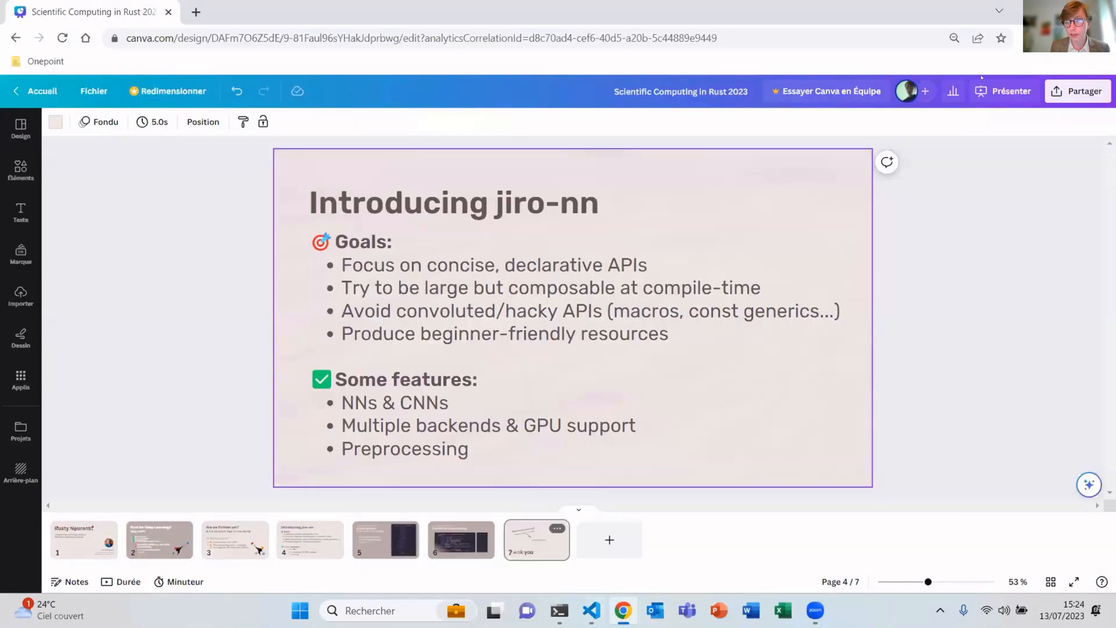
pyautogui.moveTo(882, 415)
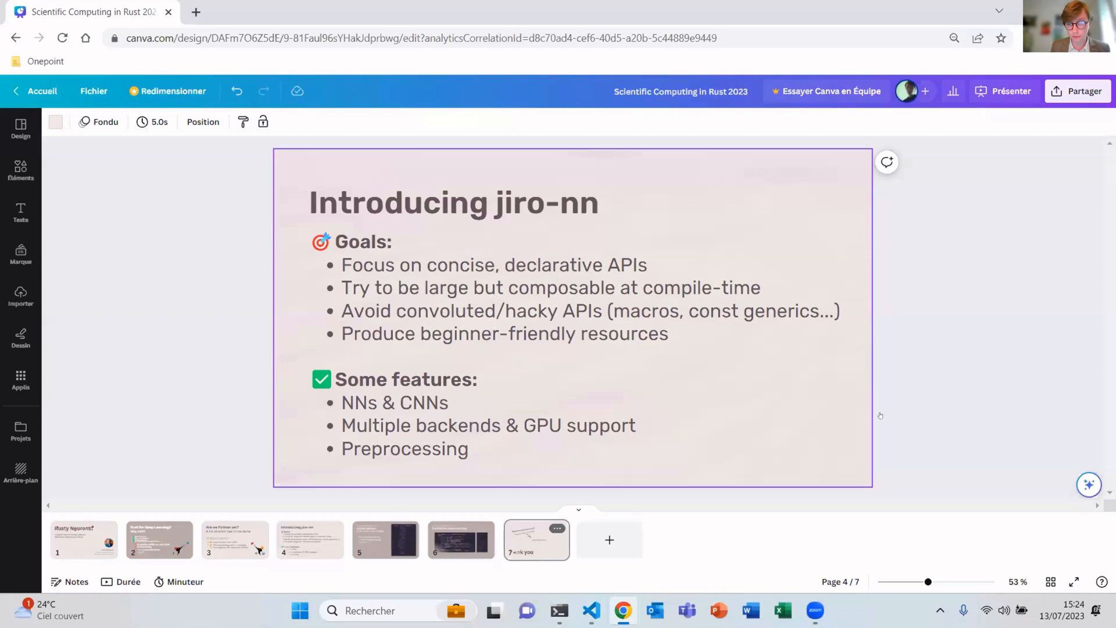
pyautogui.click(1004, 91)
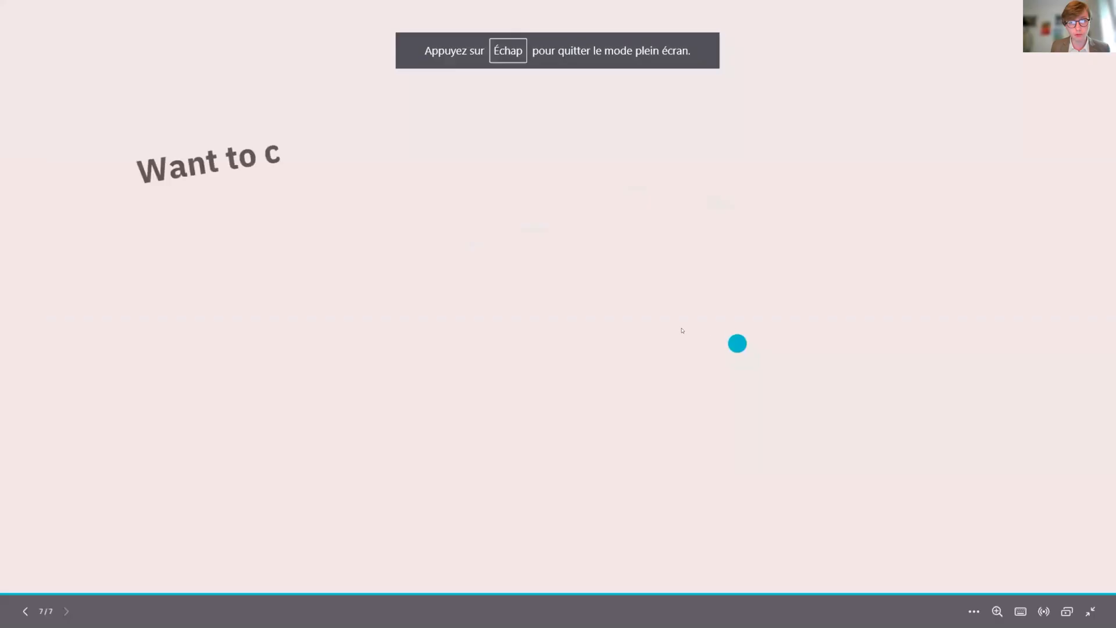